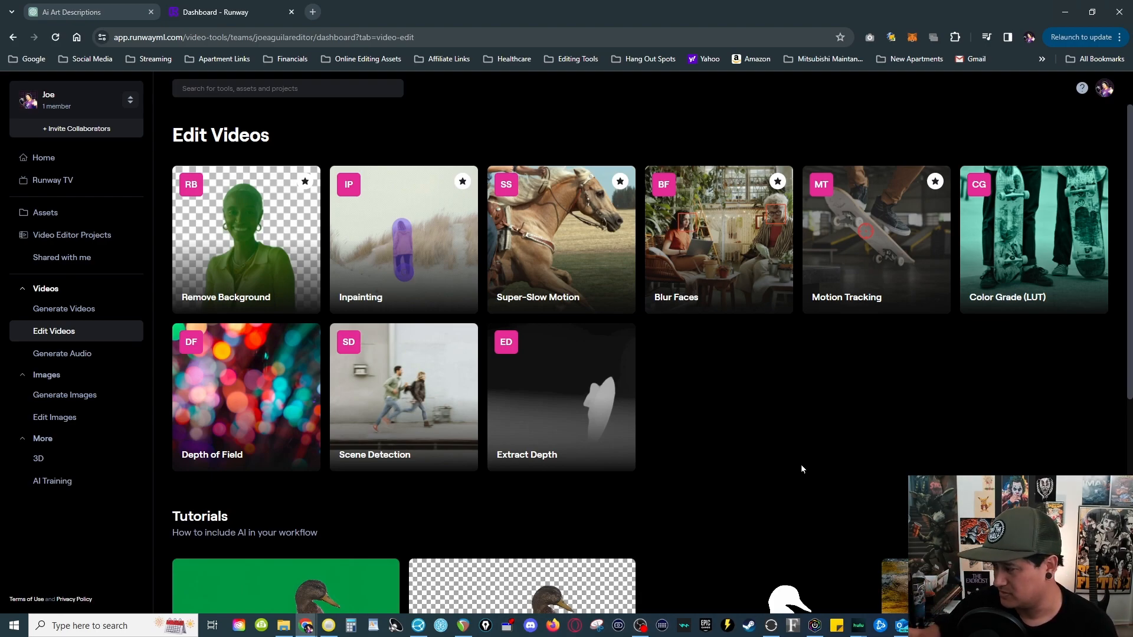
pyautogui.moveTo(162, 449)
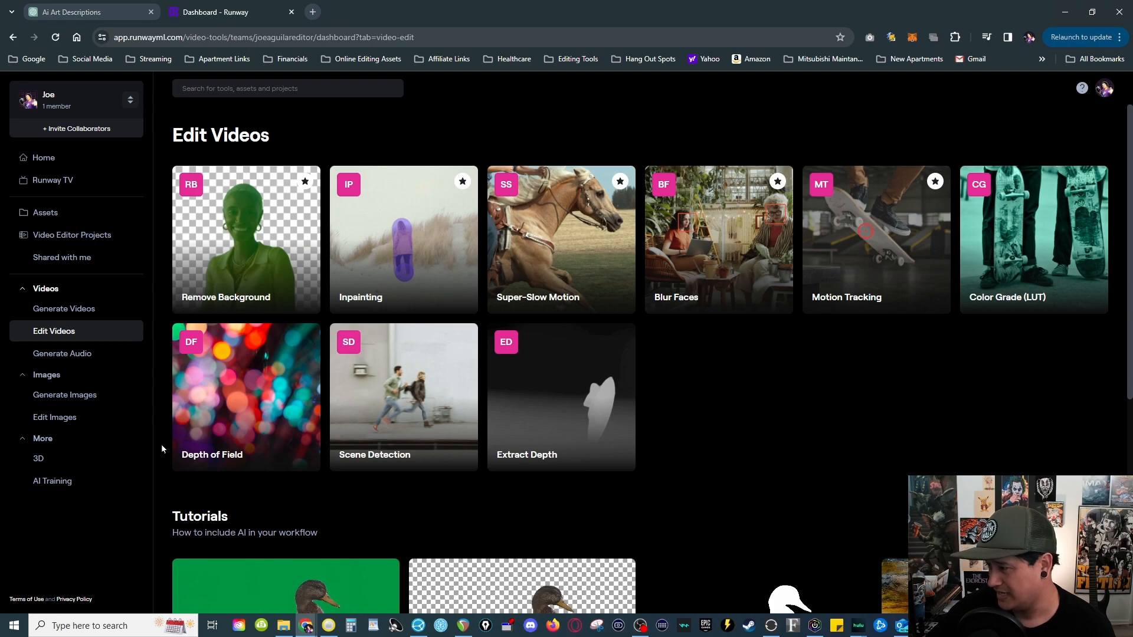
# Step: Switch the dashboard to the Generate Images tools
pyautogui.click(63, 394)
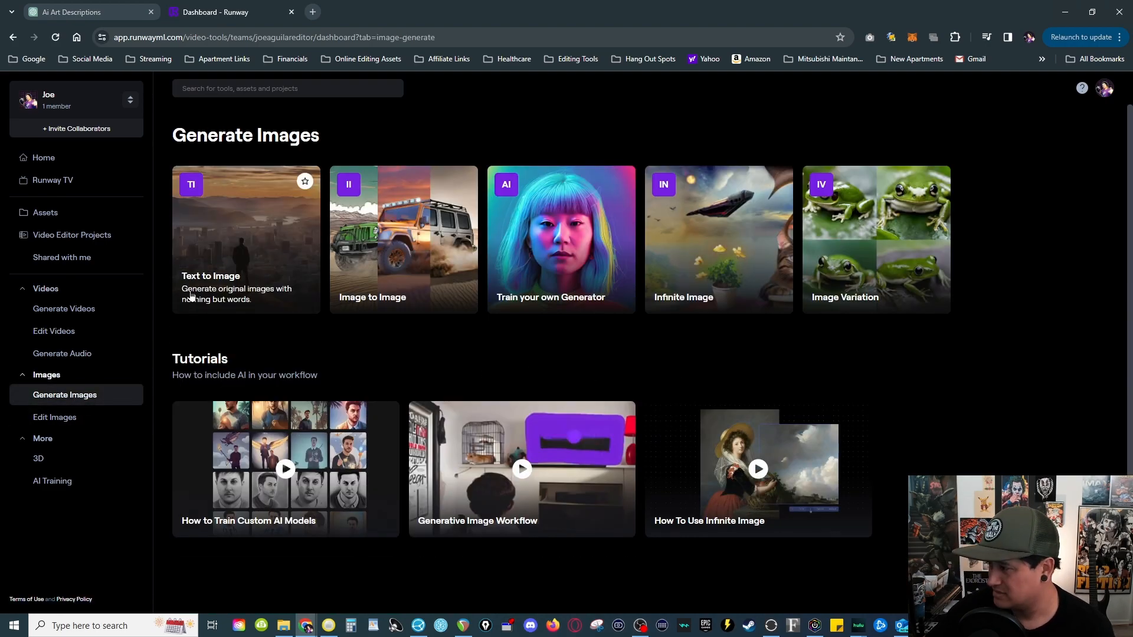
# Step: In Text to Image, enter the prompt 'white rabbit running' to generate four images
pyautogui.click(245, 240)
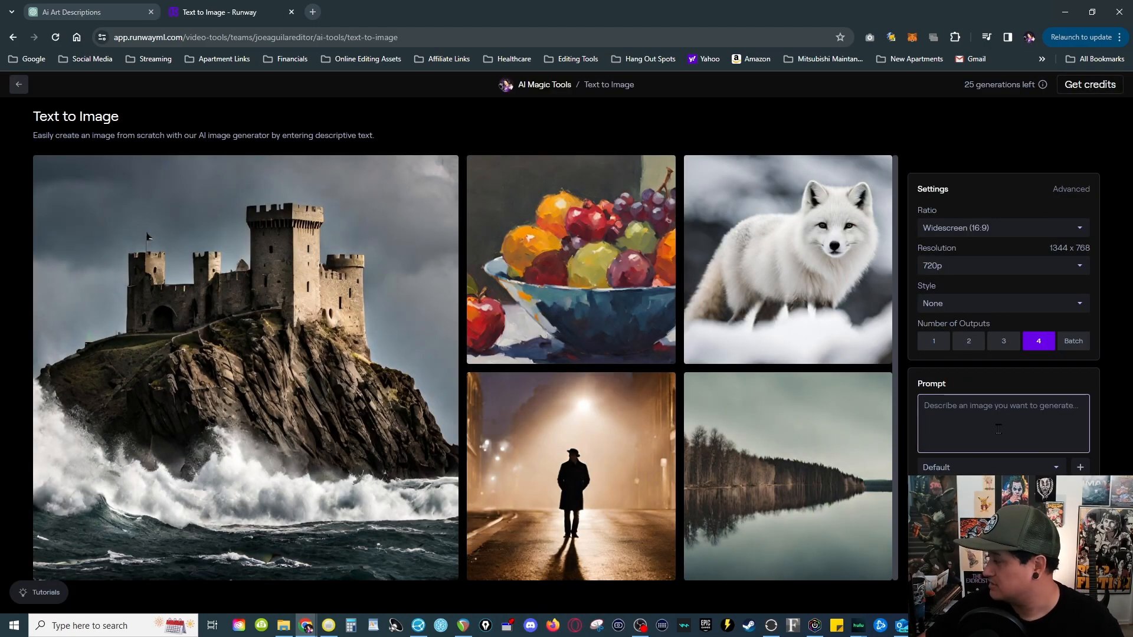
pyautogui.write('white rabbit running')
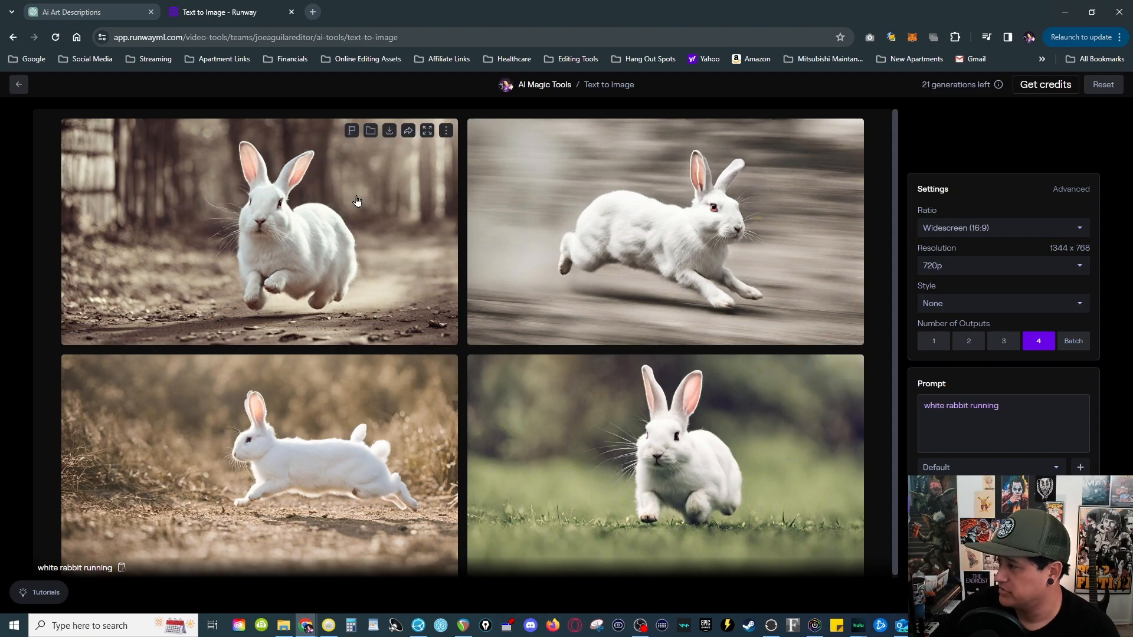
pyautogui.moveTo(418, 476)
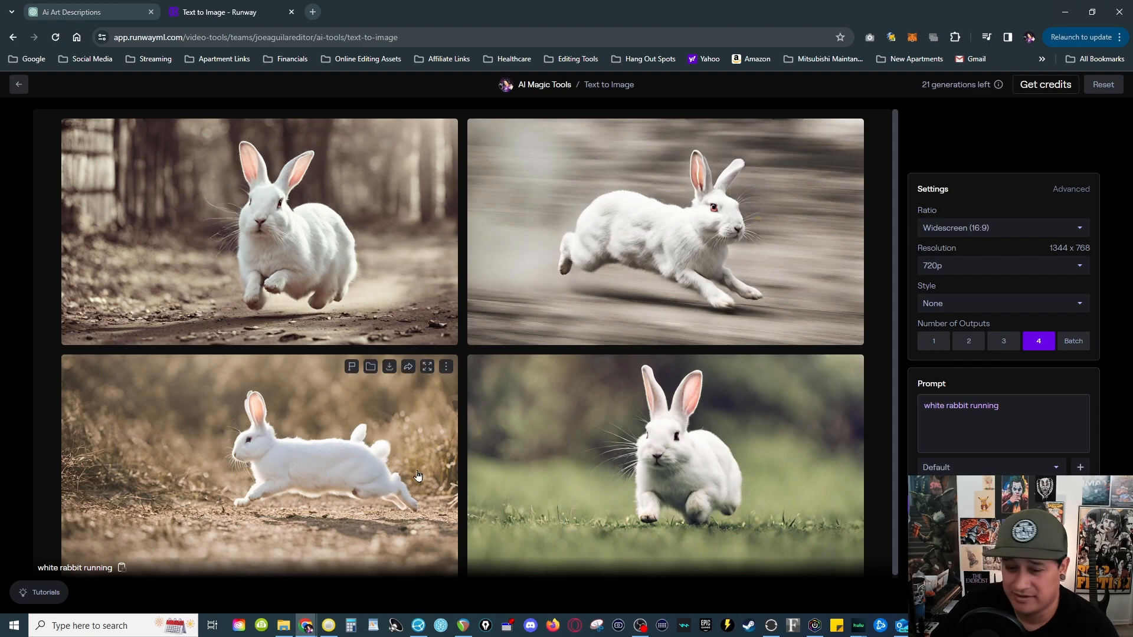
pyautogui.moveTo(588, 403)
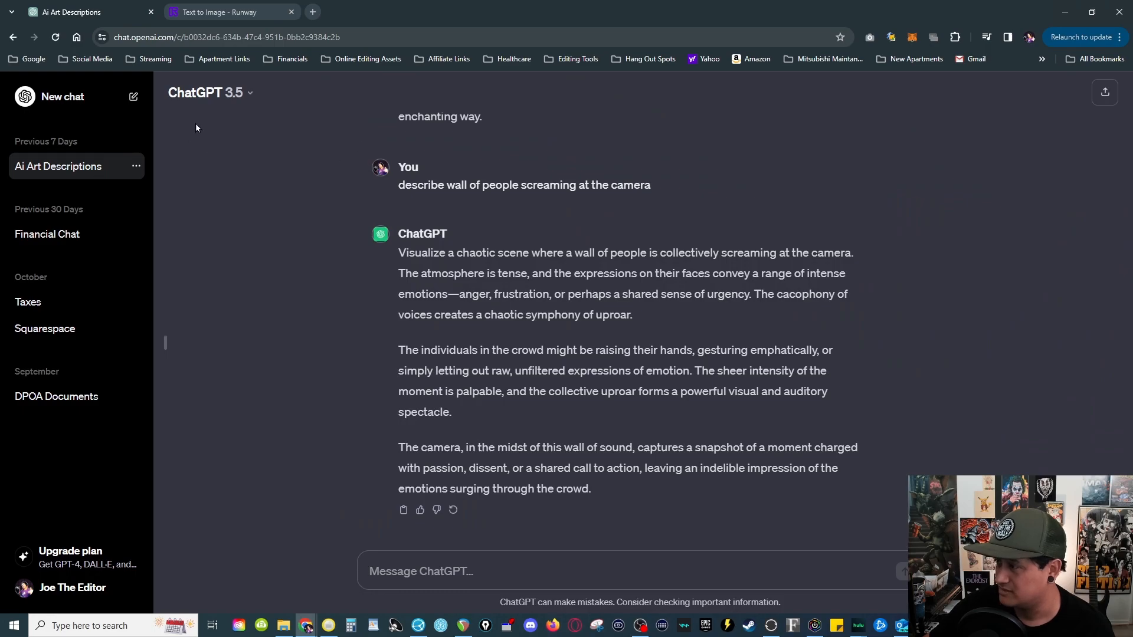
# Step: Ask ChatGPT to describe a sci-fi scene of a white cyborg running into space
pyautogui.click(636, 572)
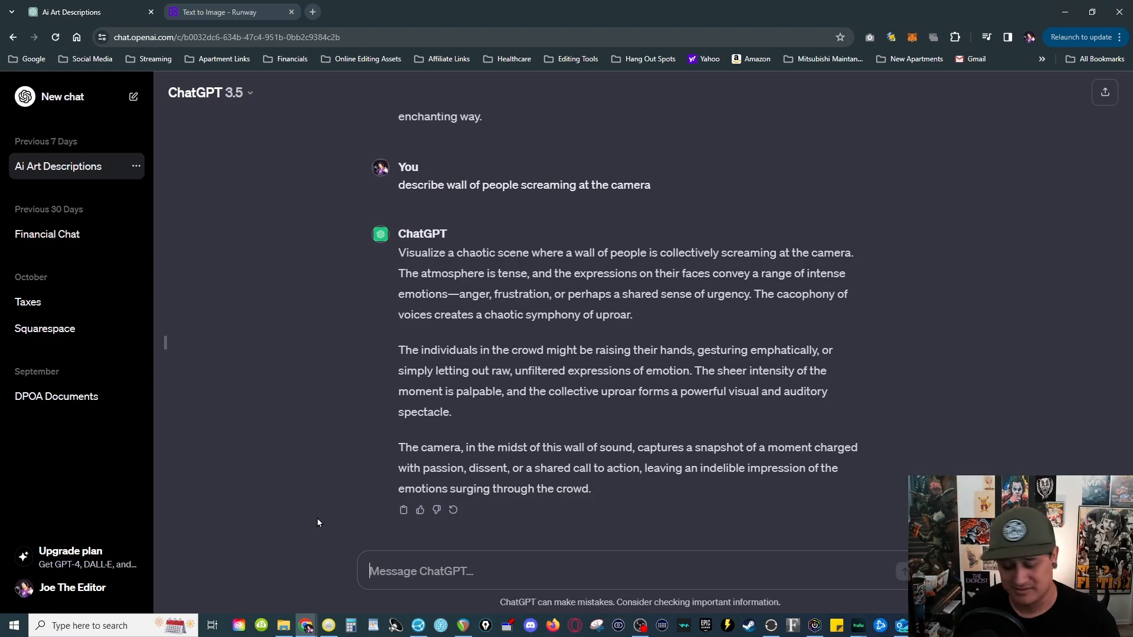
pyautogui.write('describe a sci fi scene of a cyborg white running into space')
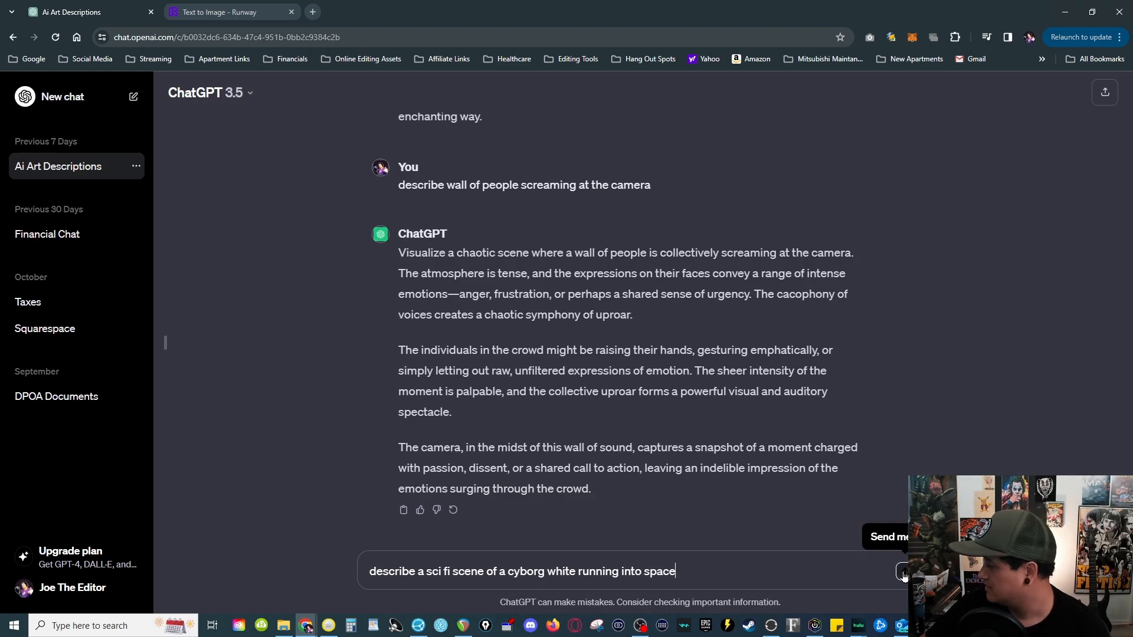
pyautogui.click(902, 572)
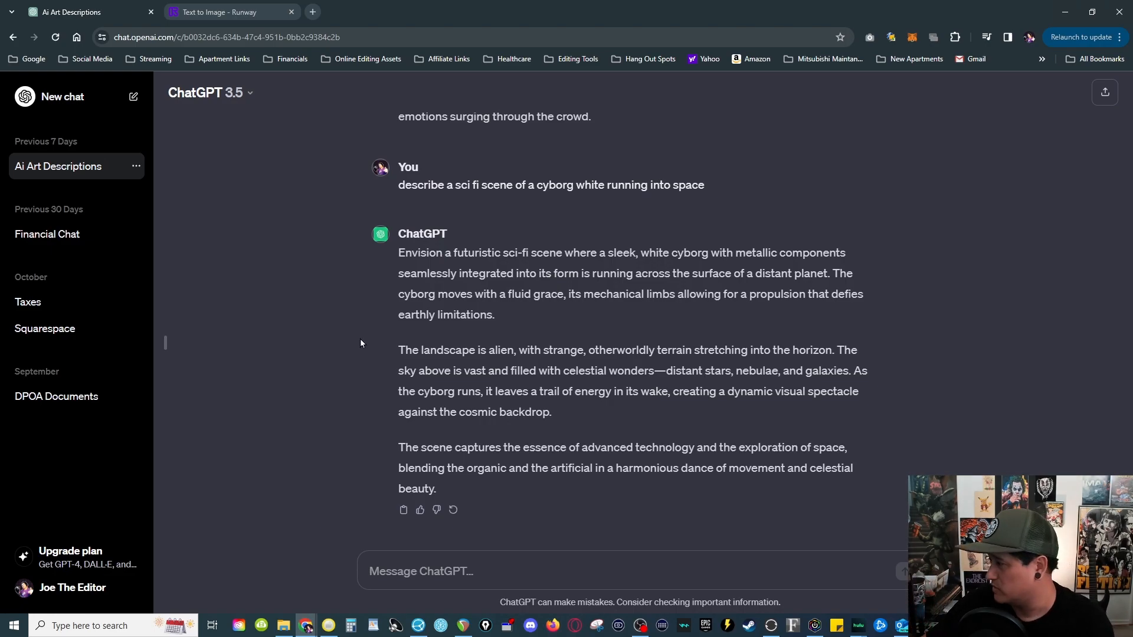
# Step: Select ChatGPT's full scene description to copy it
pyautogui.moveTo(397, 253); pyautogui.dragTo(445, 467)
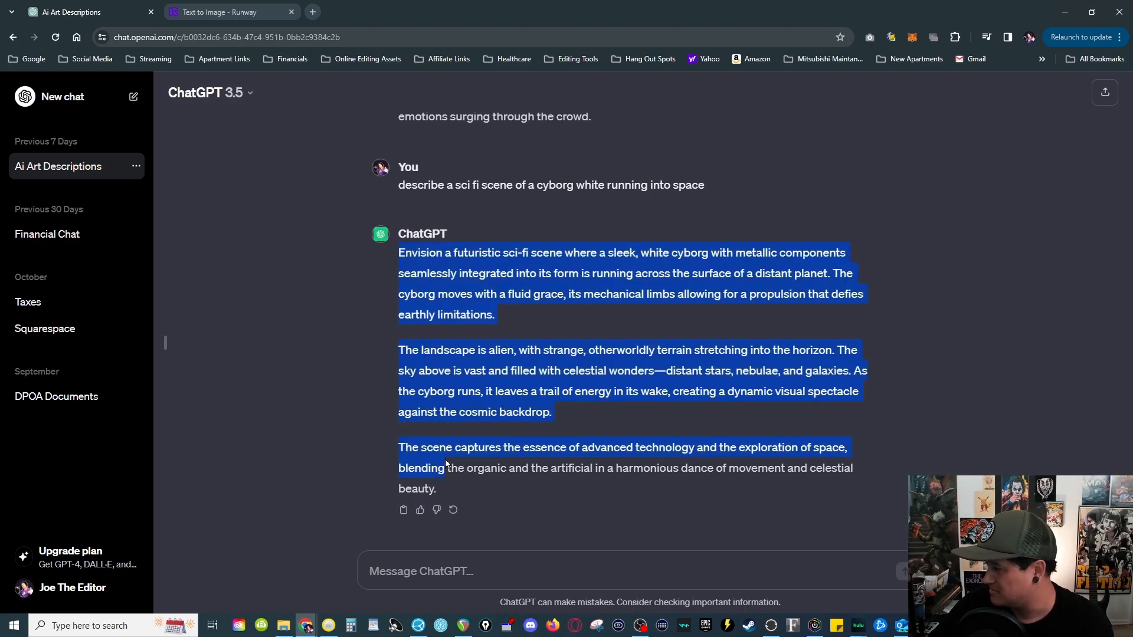
pyautogui.rightClick(446, 463)
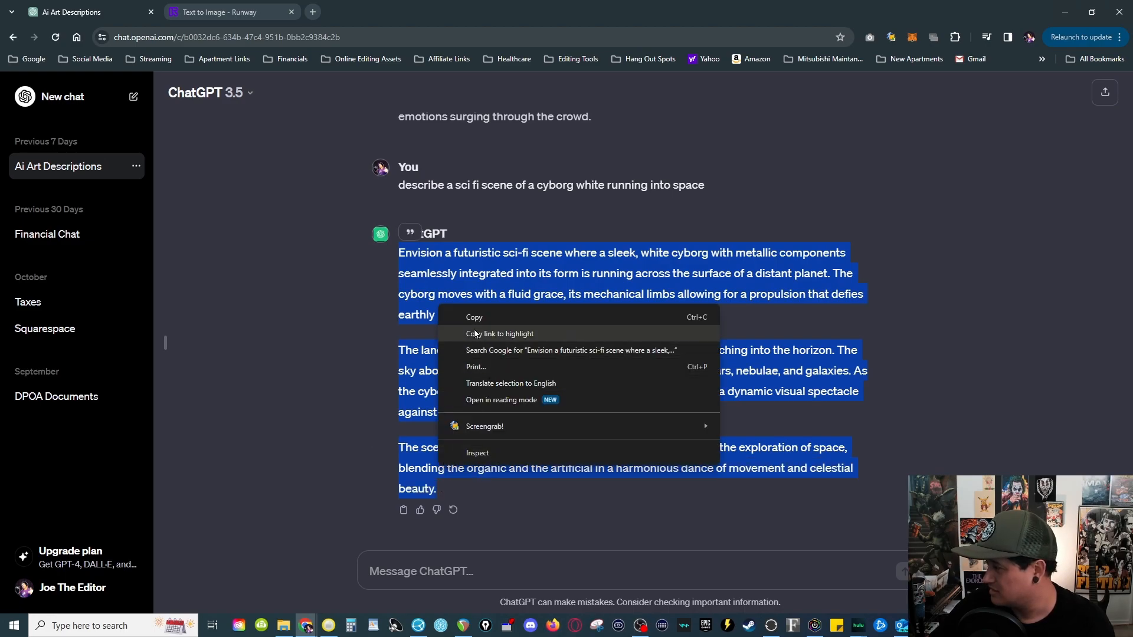
# Step: Replace the rabbit prompt with the pasted cyborg description and generate four images
pyautogui.click(228, 11)
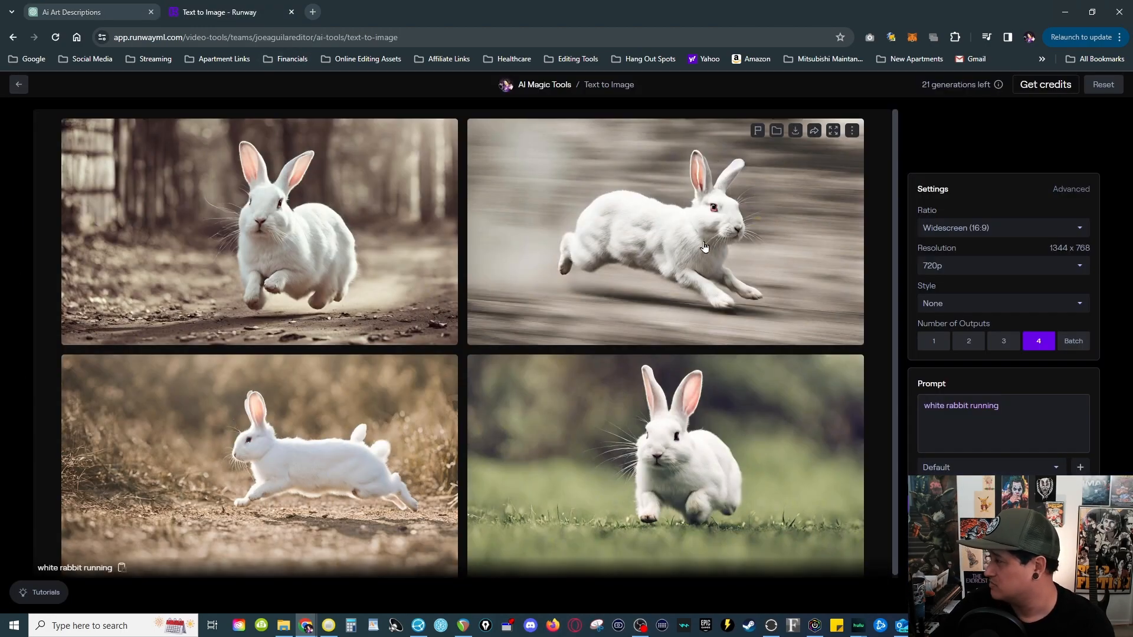
pyautogui.click(1003, 422)
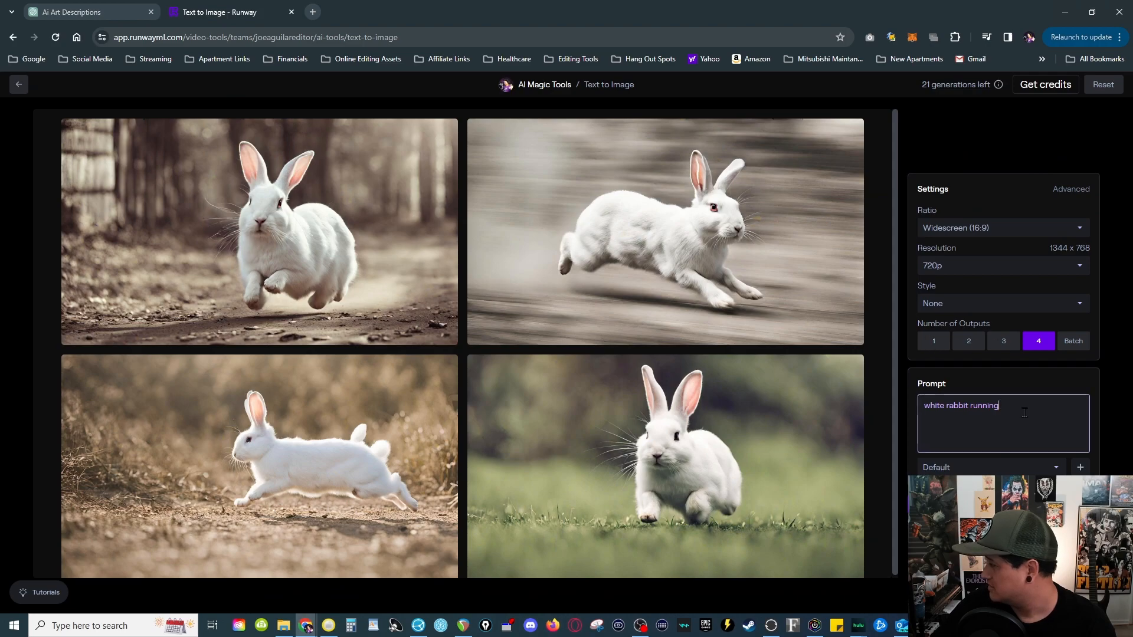
pyautogui.click(1002, 424)
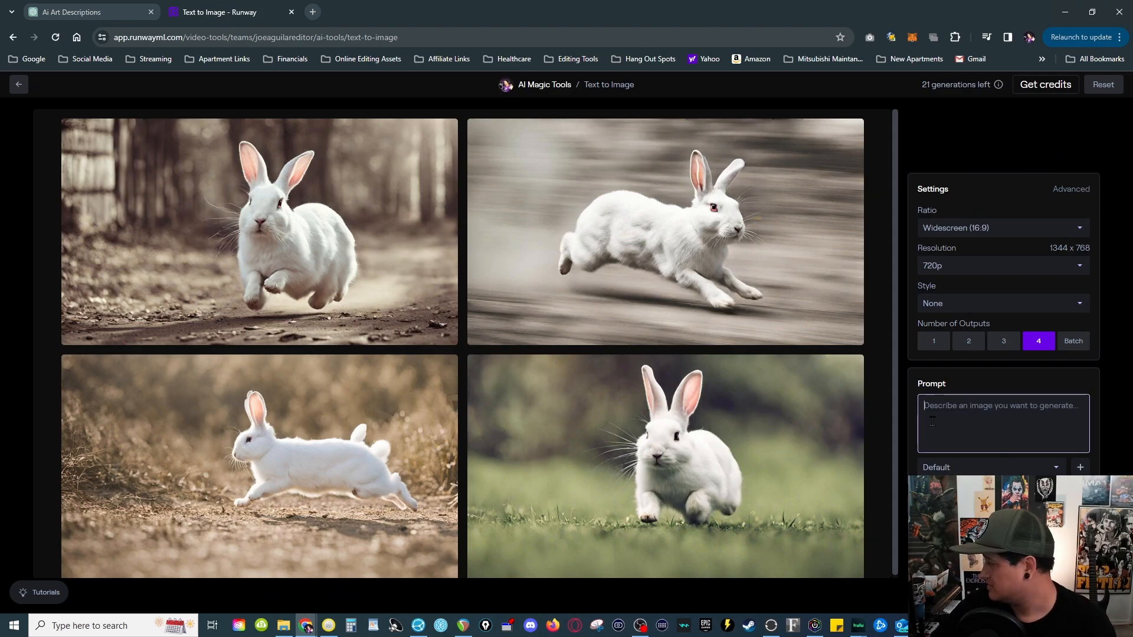
pyautogui.rightClick(1004, 423)
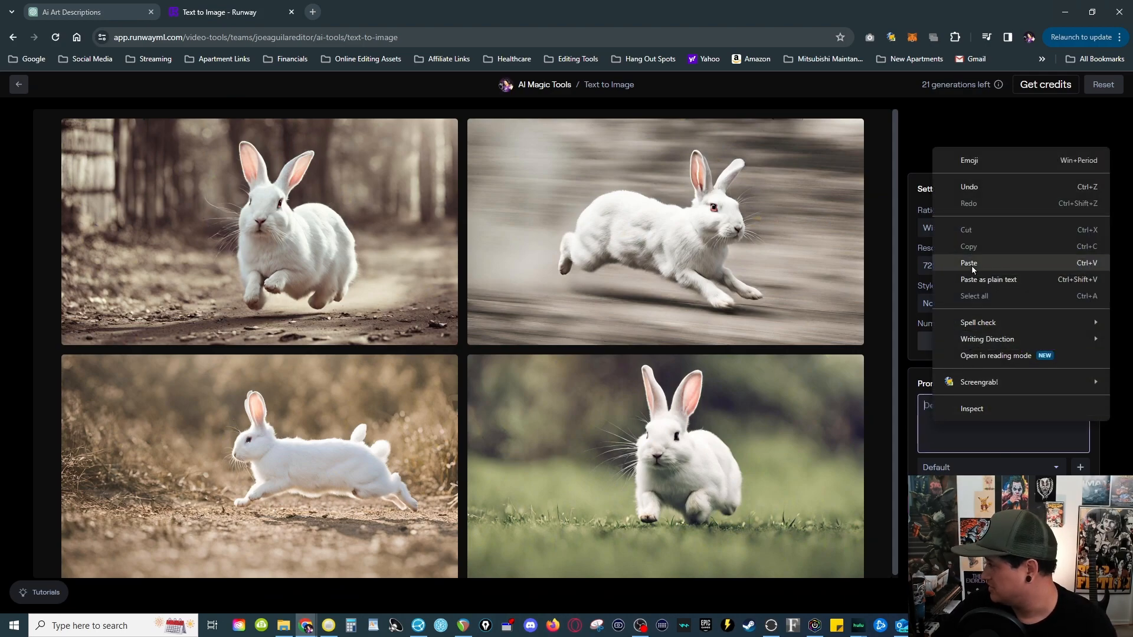
pyautogui.click(969, 262)
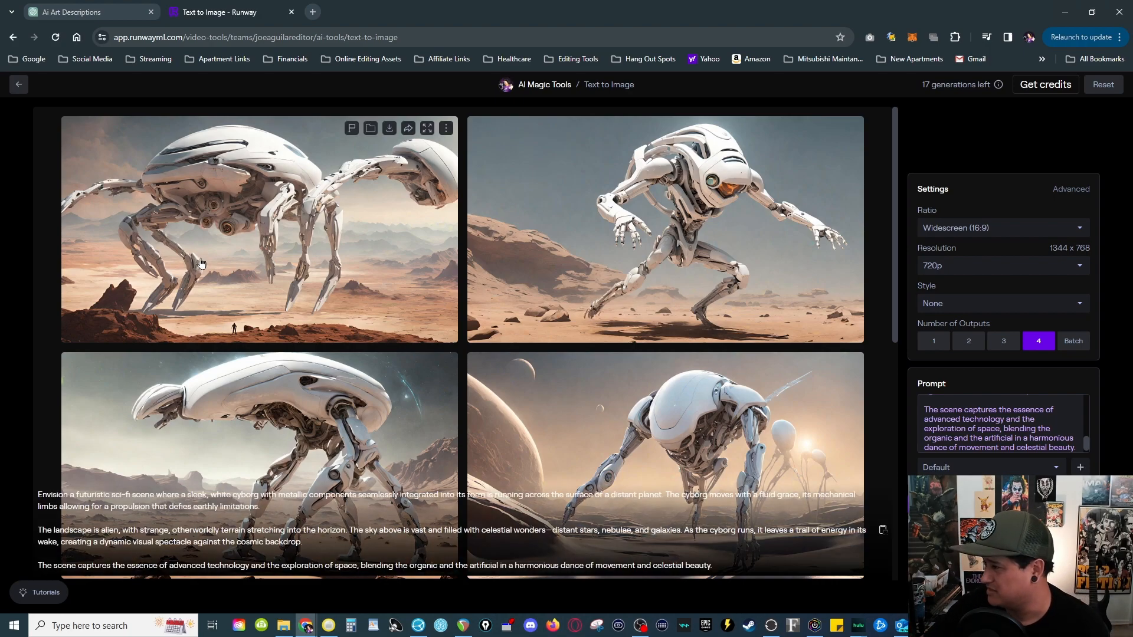
pyautogui.moveTo(730, 469)
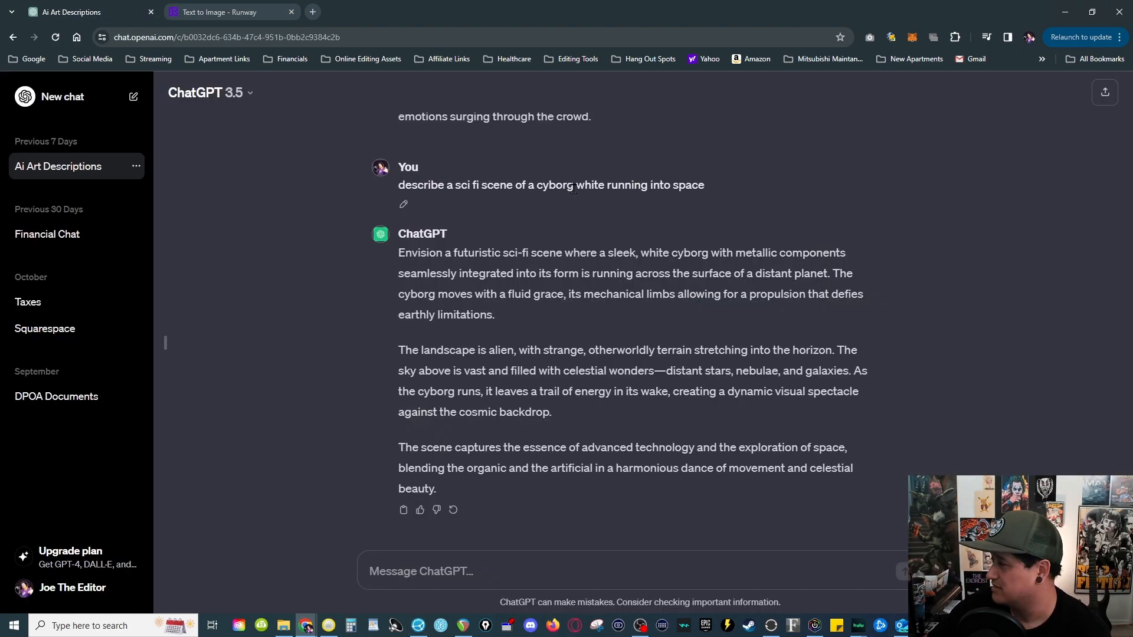
# Step: Edit the request to say cyborg white RABBIT and resubmit it
pyautogui.click(404, 204)
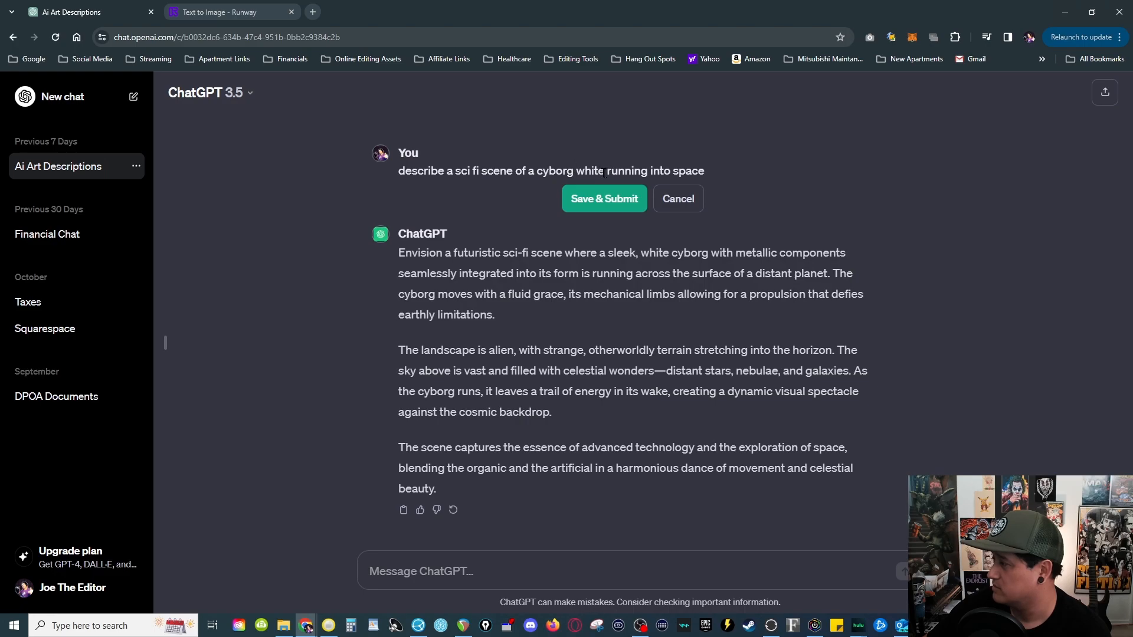
pyautogui.write('RABBIT')
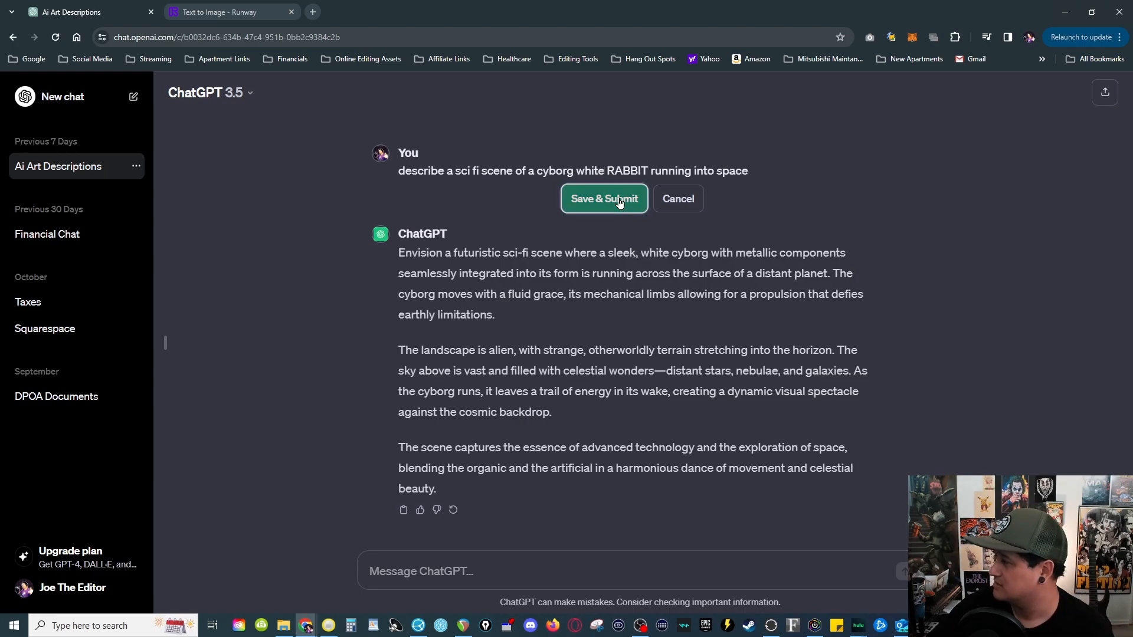
pyautogui.click(603, 199)
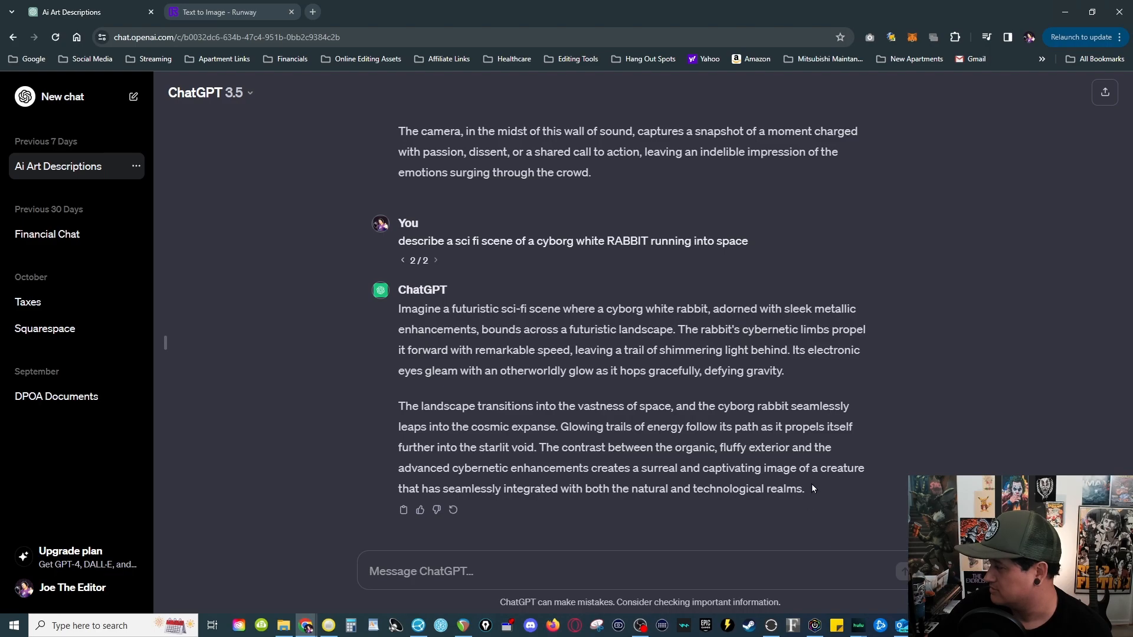
# Step: Select the new rabbit description and return to the Runway generator
pyautogui.moveTo(398, 308); pyautogui.dragTo(803, 488)
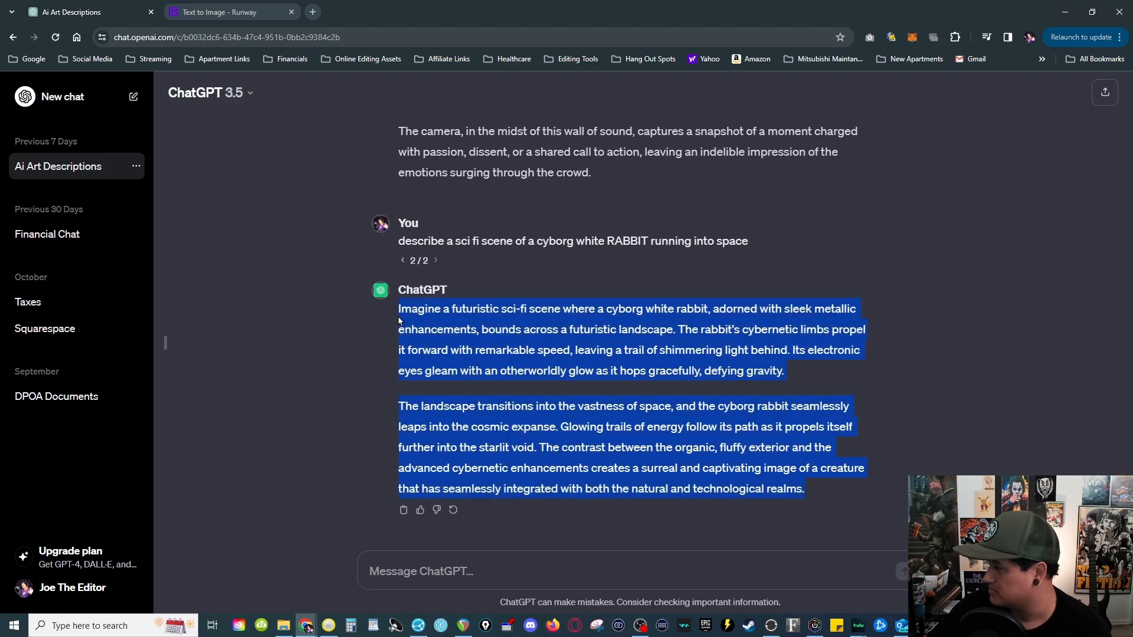
pyautogui.click(228, 12)
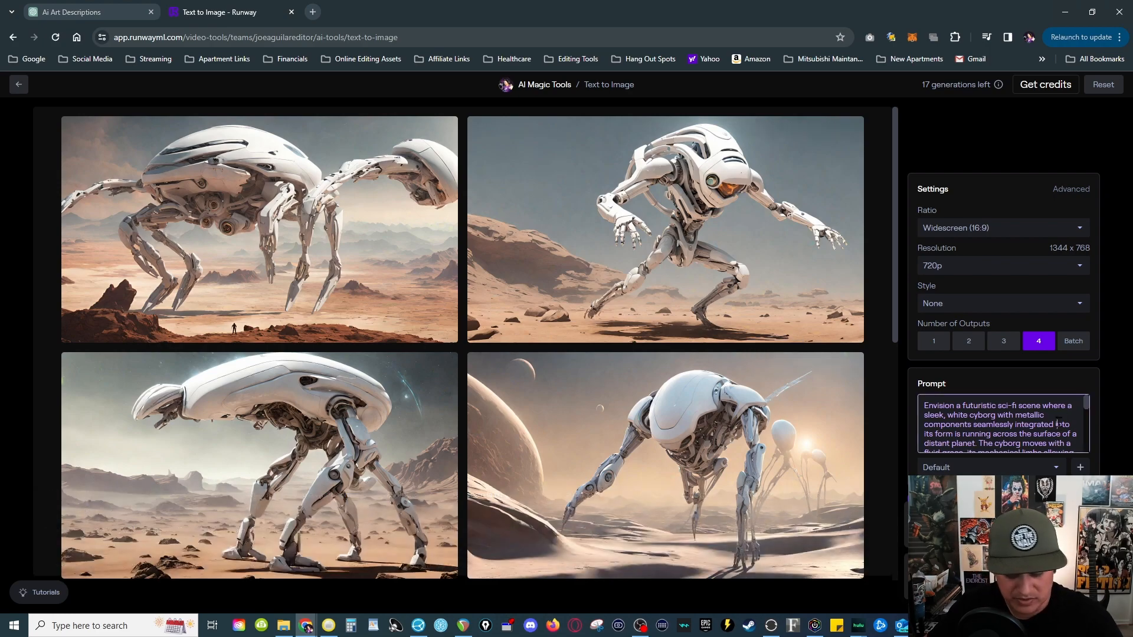
# Step: Paste the rabbit description as the prompt, generate four images, then return to ChatGPT
pyautogui.rightClick(1001, 424)
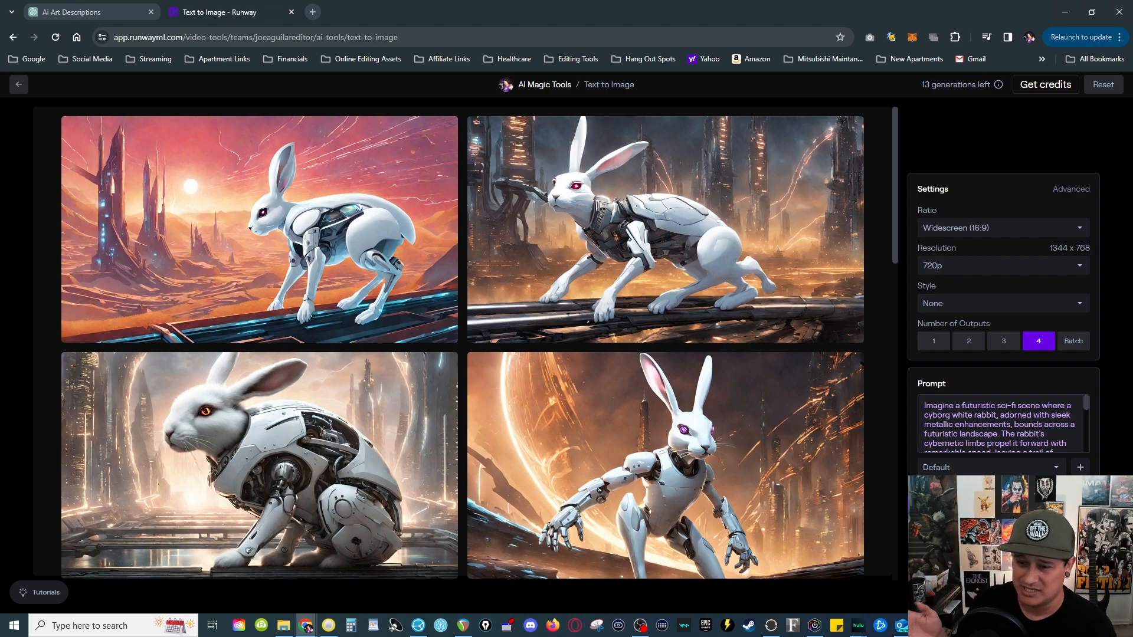
pyautogui.click(80, 12)
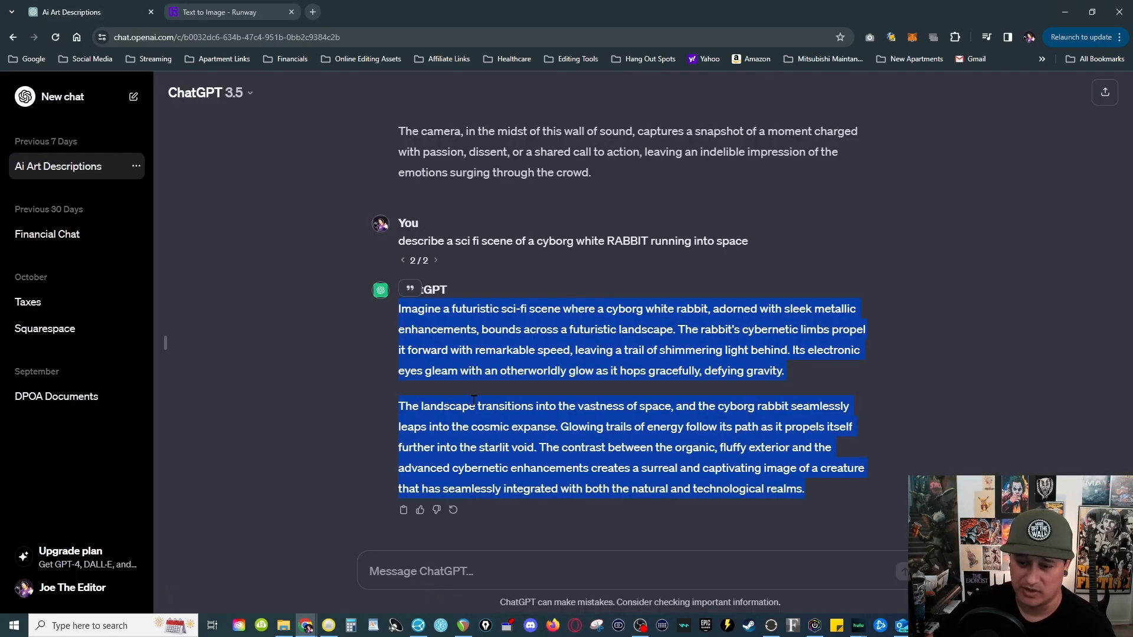
pyautogui.moveTo(368, 281)
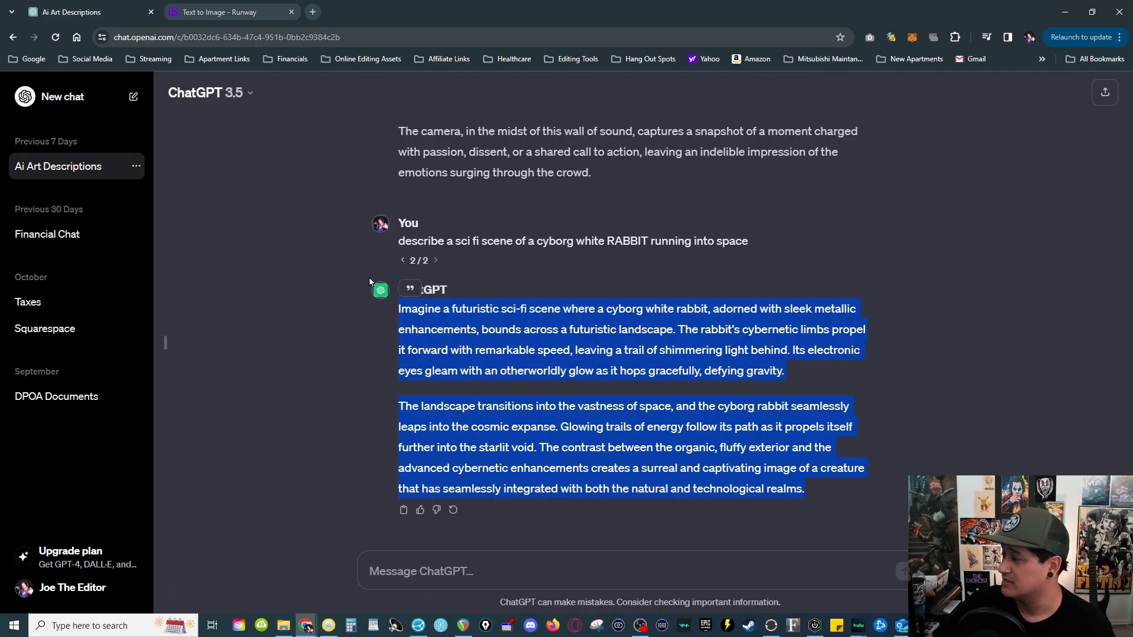
# Step: Return to the Runway rabbit image results and head back toward the Home dashboard
pyautogui.click(224, 12)
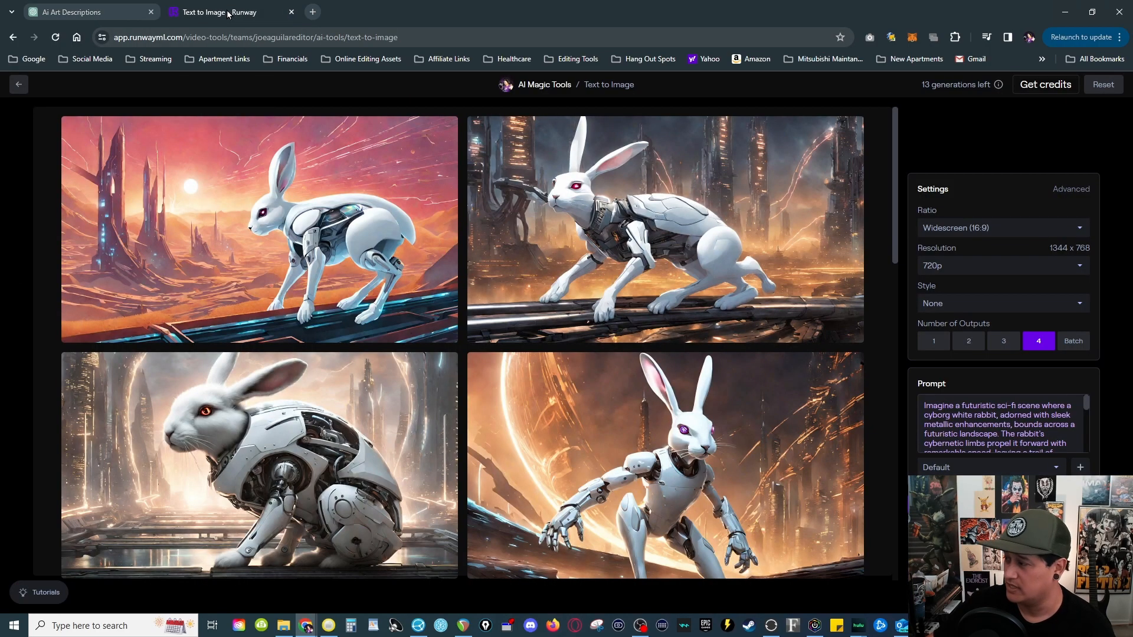
pyautogui.moveTo(12, 288)
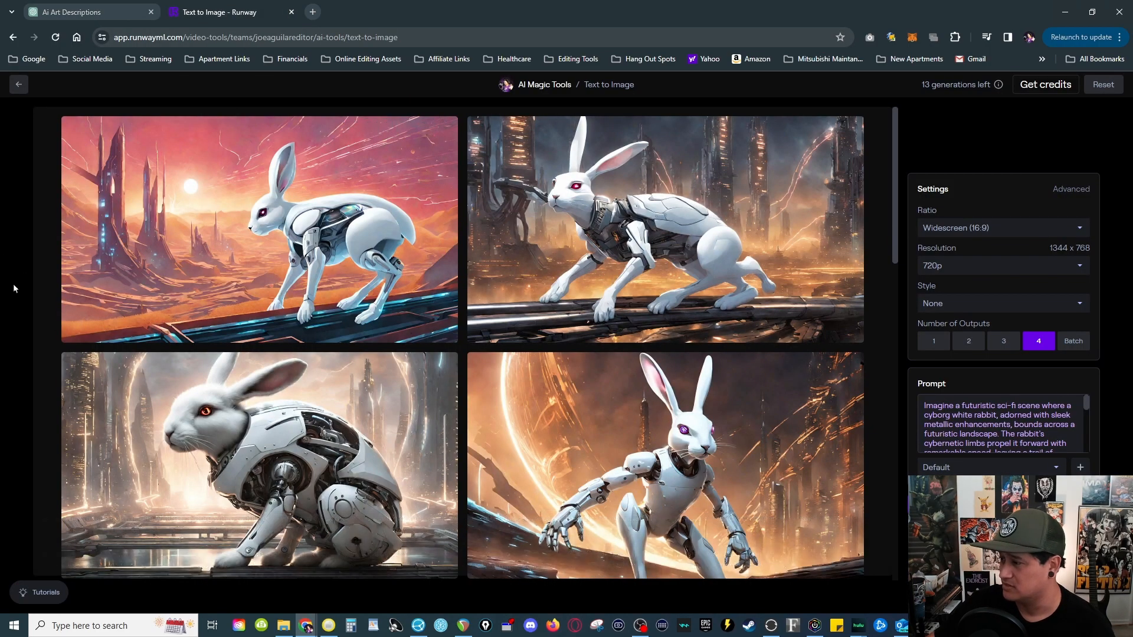
pyautogui.moveTo(22, 303)
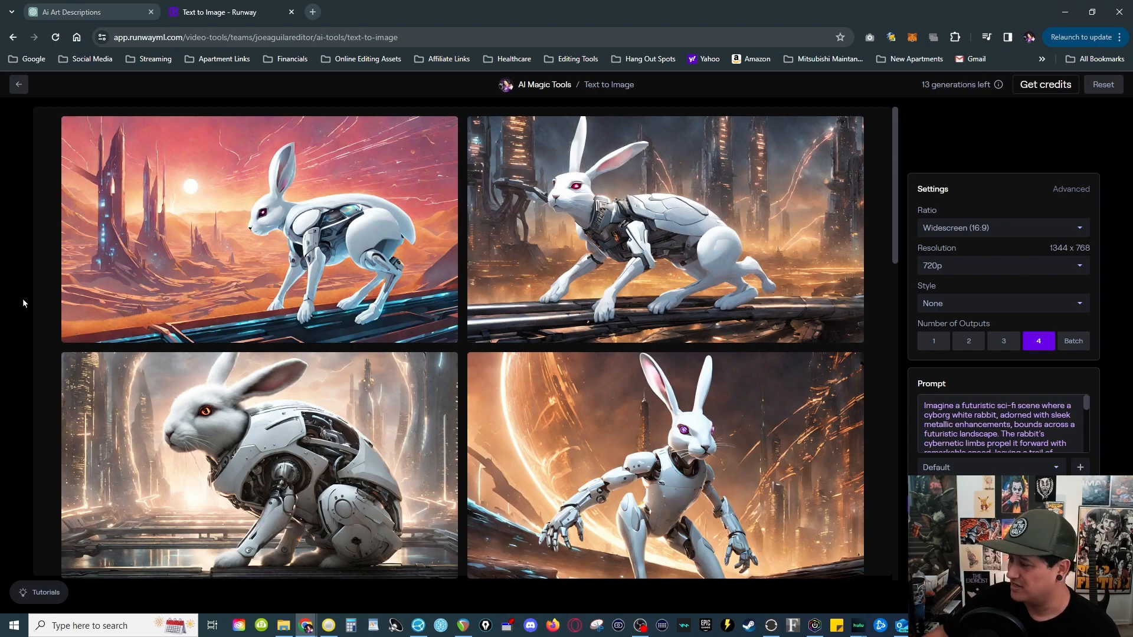
pyautogui.moveTo(939, 182)
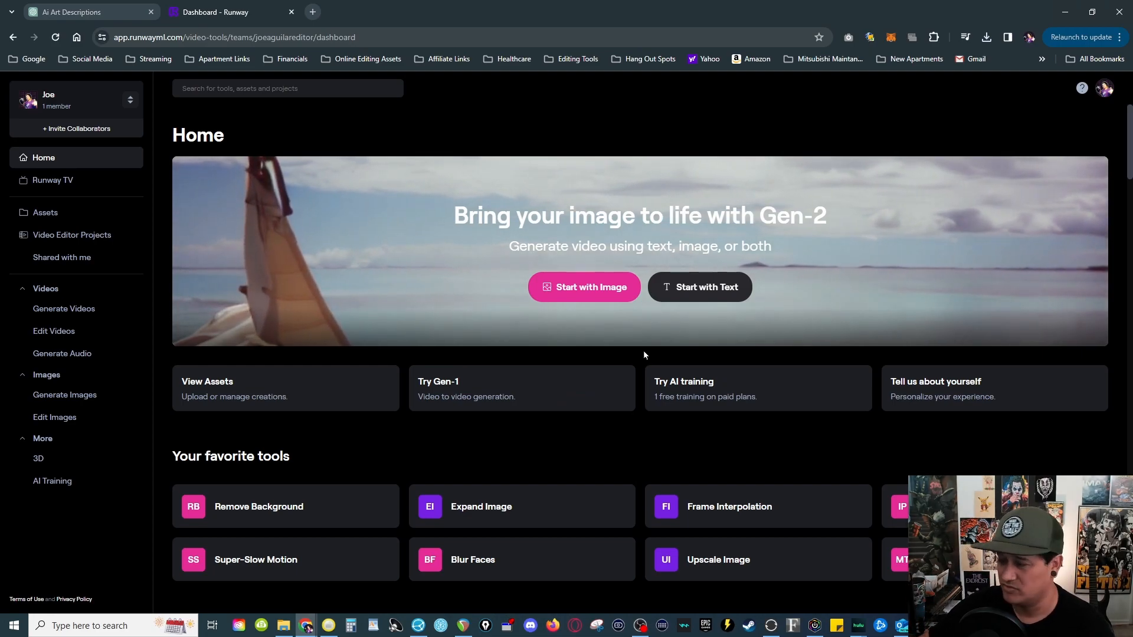
pyautogui.moveTo(52, 480)
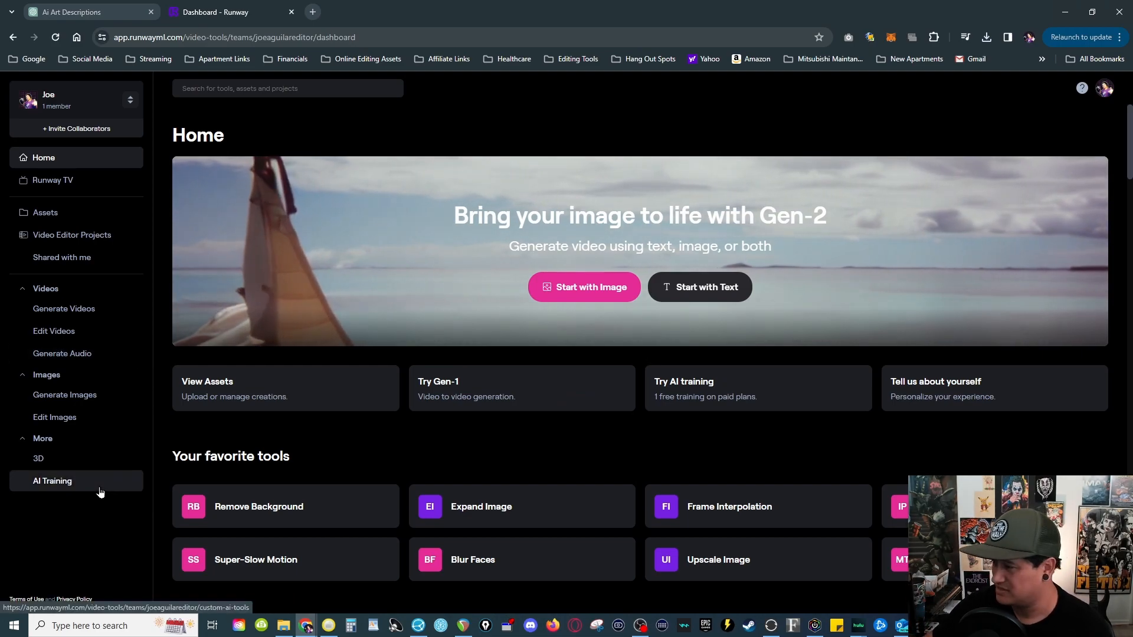
# Step: Browse the Edit Videos tools, then switch back to the ChatGPT conversation
pyautogui.click(53, 331)
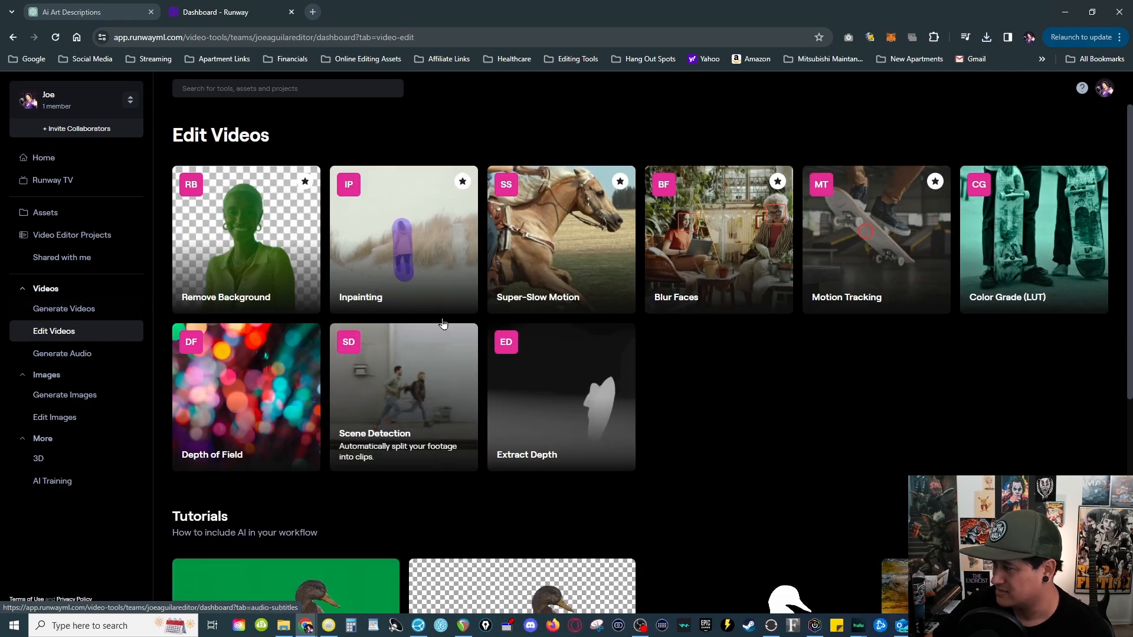
pyautogui.moveTo(857, 370)
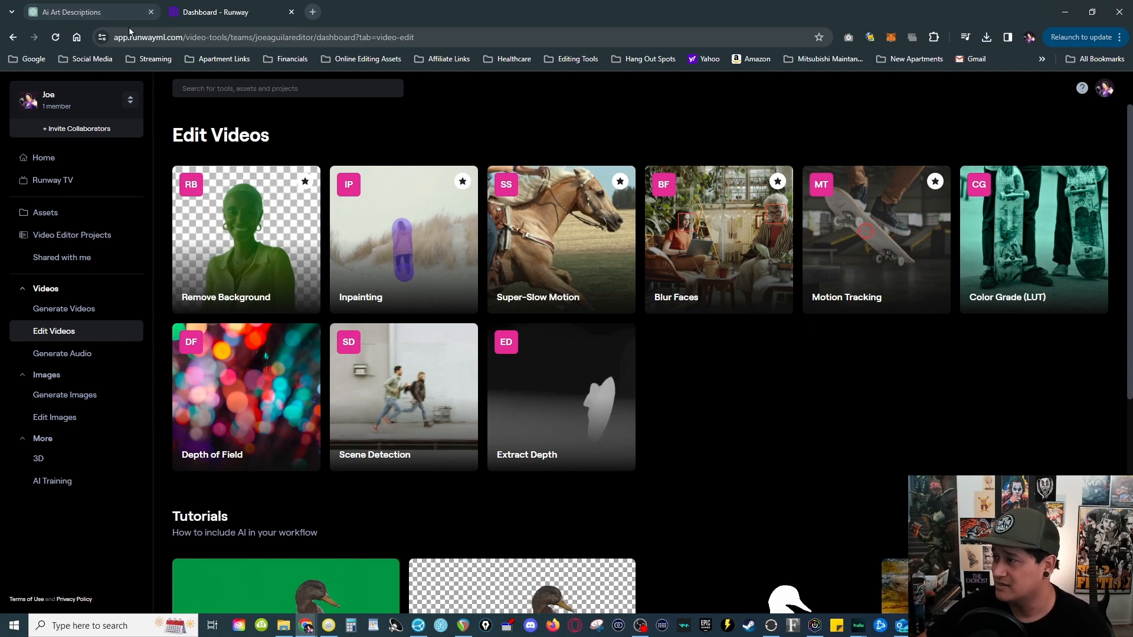
pyautogui.click(72, 12)
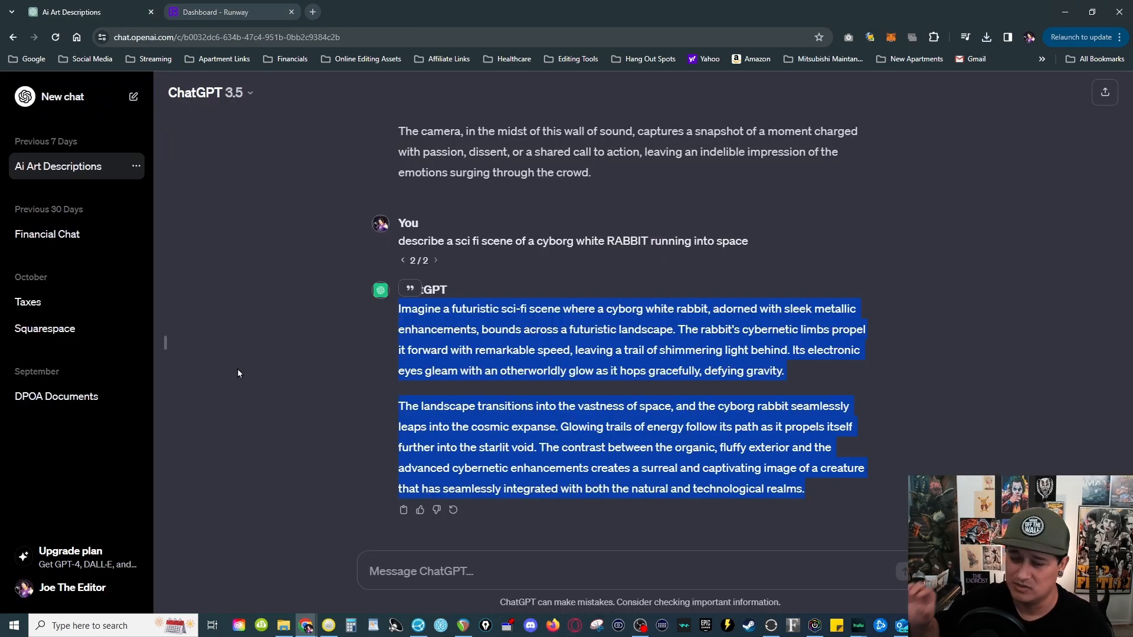